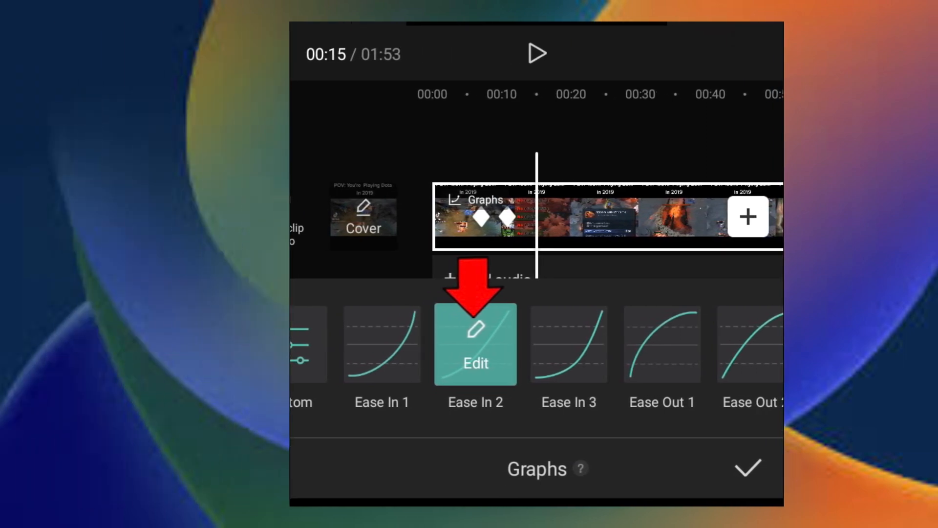
Open the Bounce 3 speed graph of the river clip in the graph editor.
{"action": "left_click", "coordinate": [475, 345]}
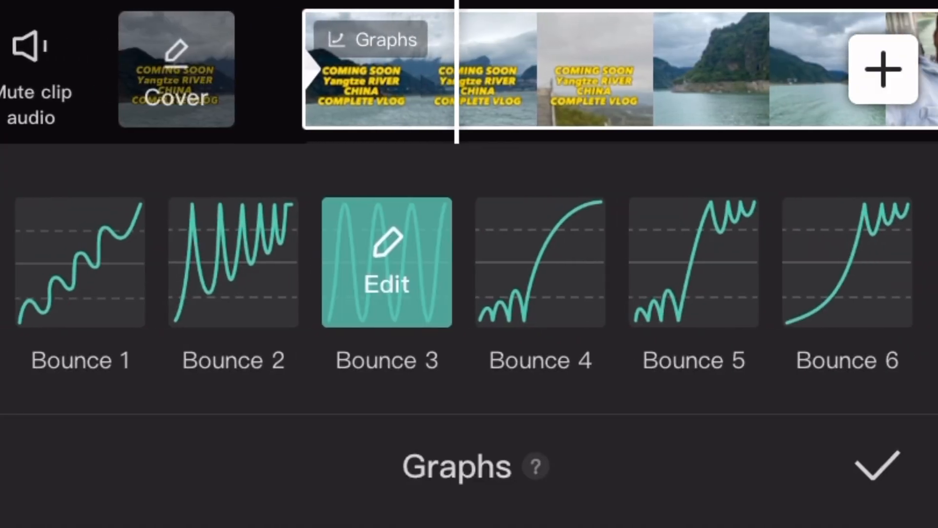
{"action": "scroll", "scroll_direction": "left", "scroll_amount": 3}
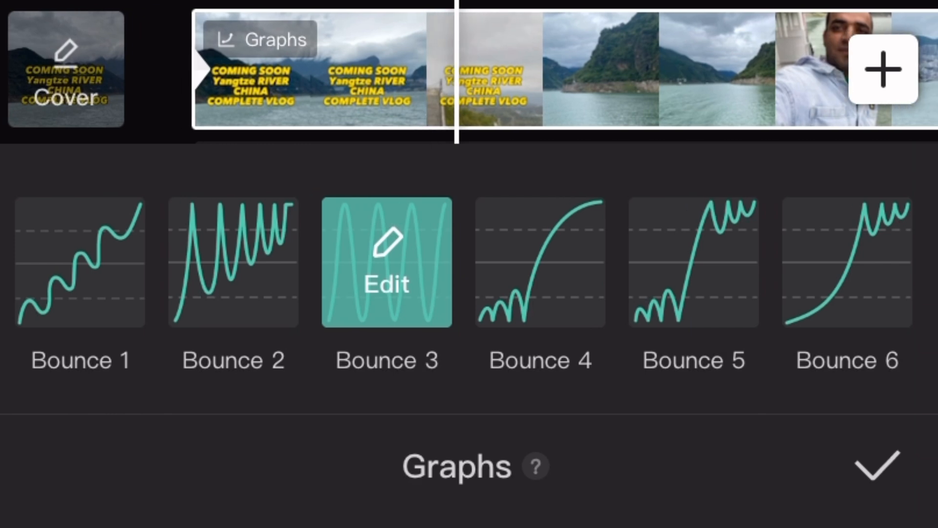
{"action": "left_click", "coordinate": [386, 266]}
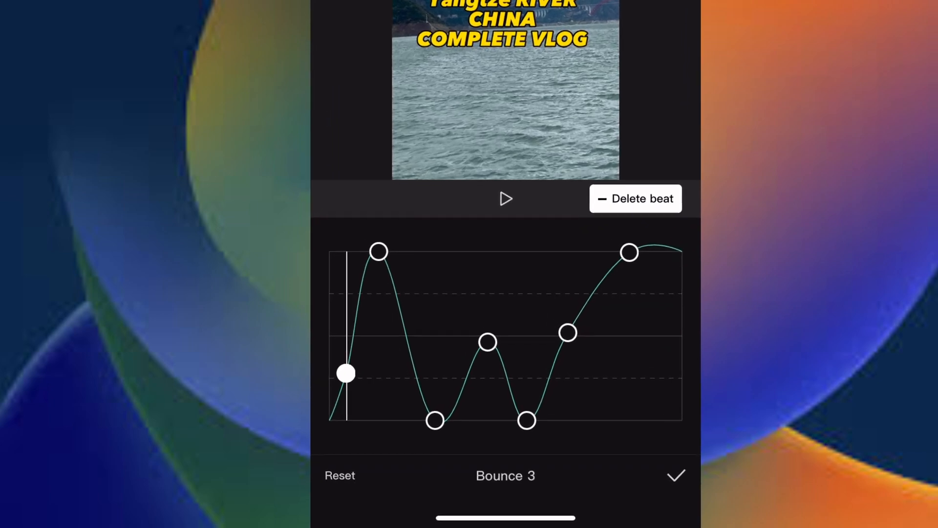
Preview the Bounce 3 graph, then bring up the Recents video library.
{"action": "left_click", "coordinate": [505, 199]}
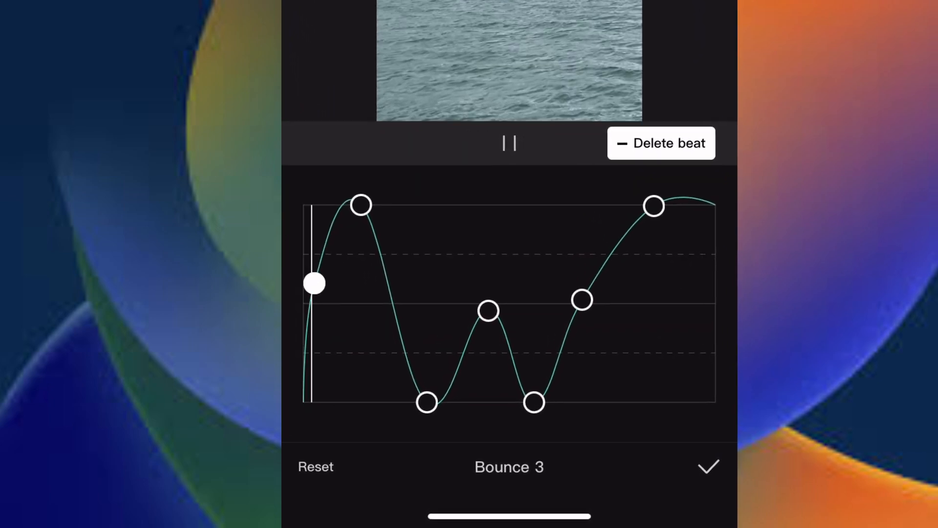
{"action": "left_click", "coordinate": [509, 143]}
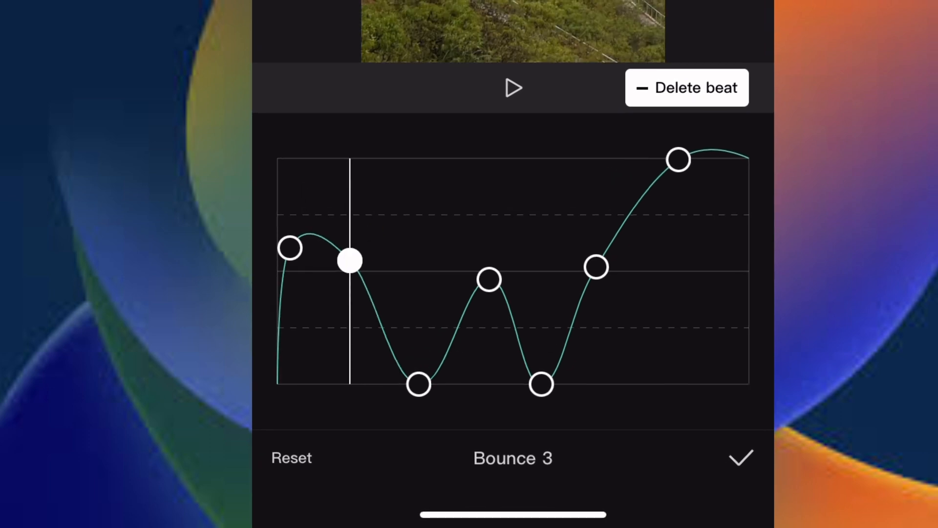
{"action": "left_click", "coordinate": [686, 87]}
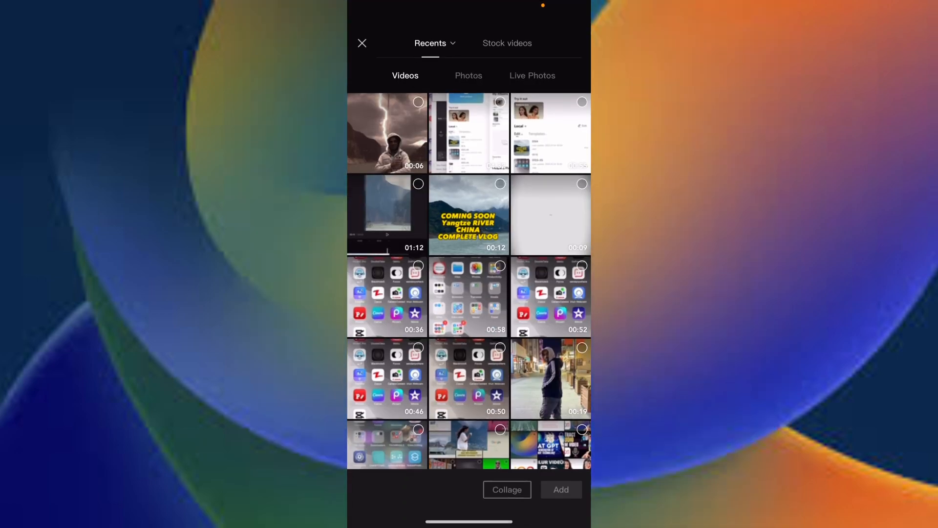
Create an 11-second project: lightning clip, then night street walking clip.
{"action": "left_click", "coordinate": [562, 489]}
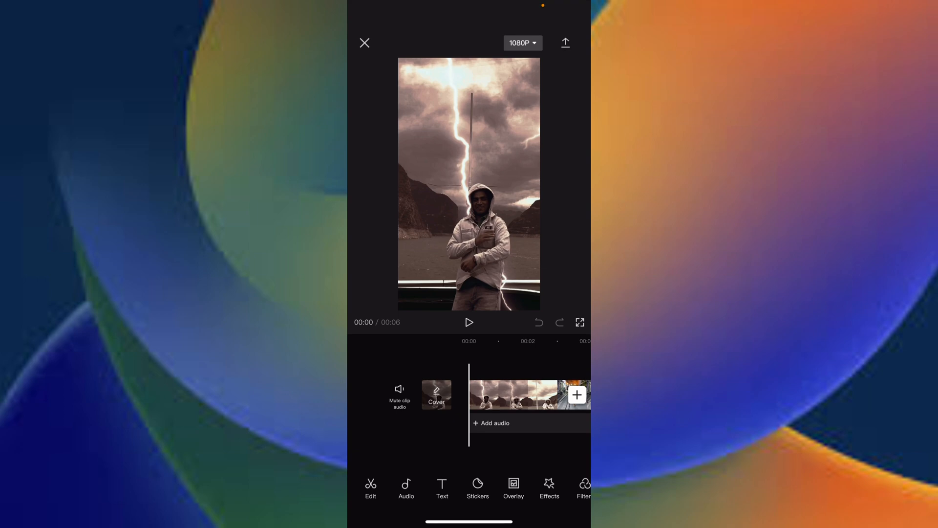
{"action": "left_click", "coordinate": [576, 394]}
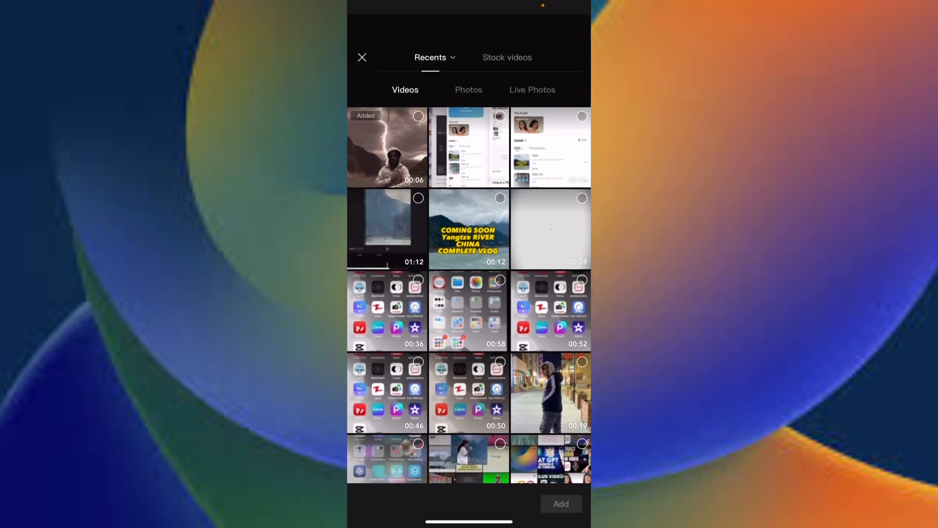
{"action": "left_click", "coordinate": [560, 503]}
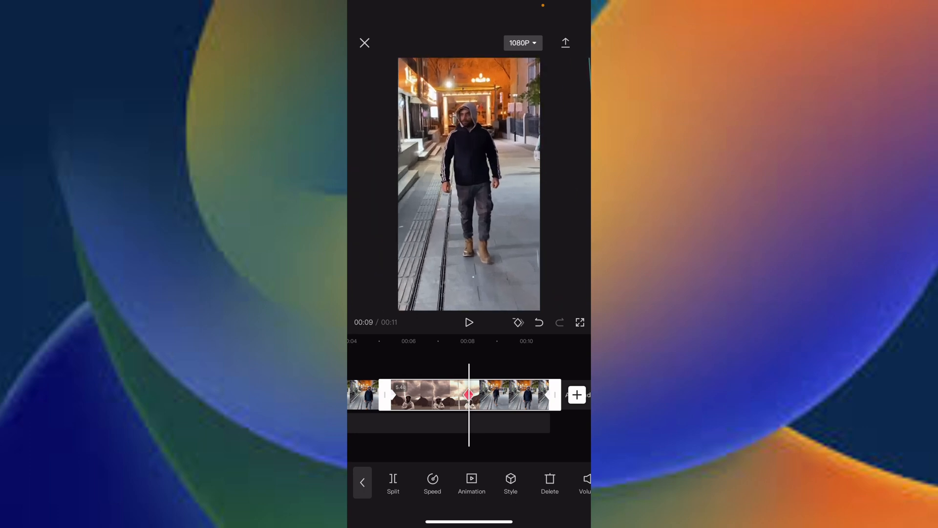
{"action": "left_click", "coordinate": [579, 322]}
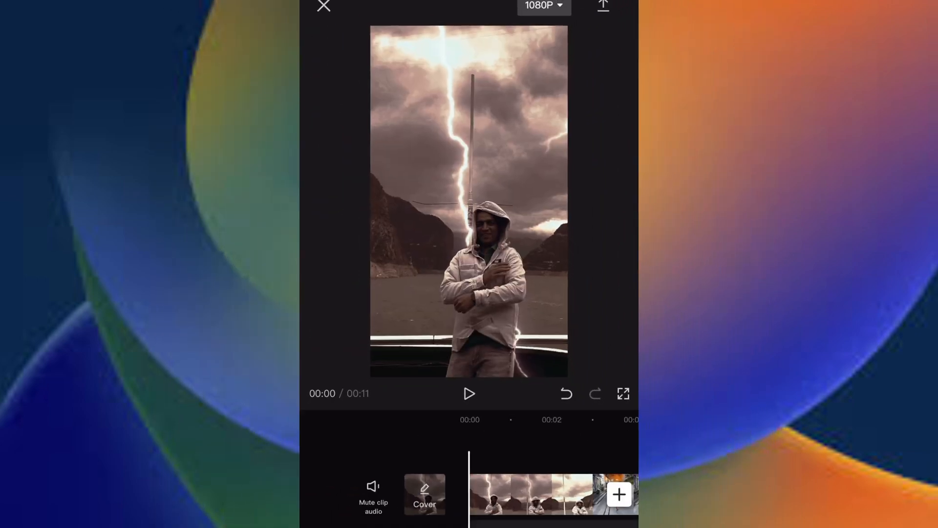
Select the 5.4-second zoom-keyframed second clip to show its edit tools.
{"action": "left_click", "coordinate": [469, 393]}
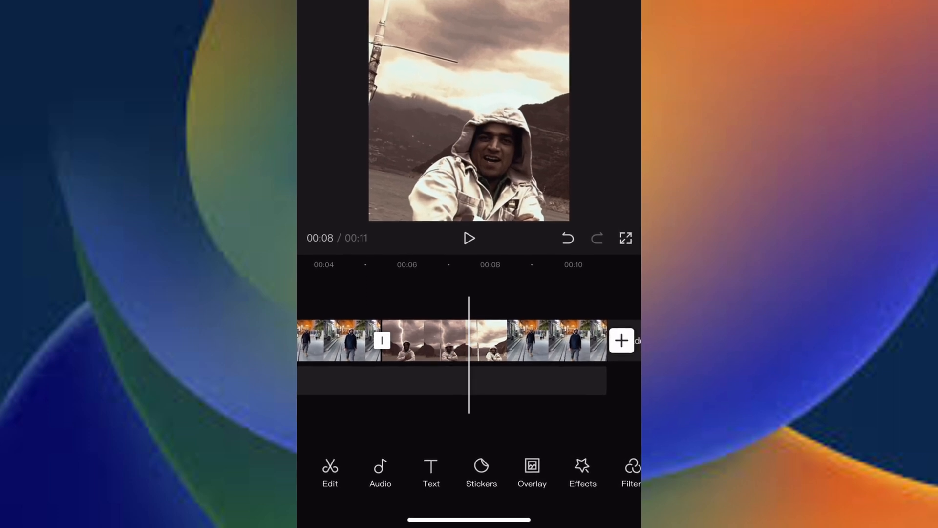
{"action": "left_click", "coordinate": [443, 340]}
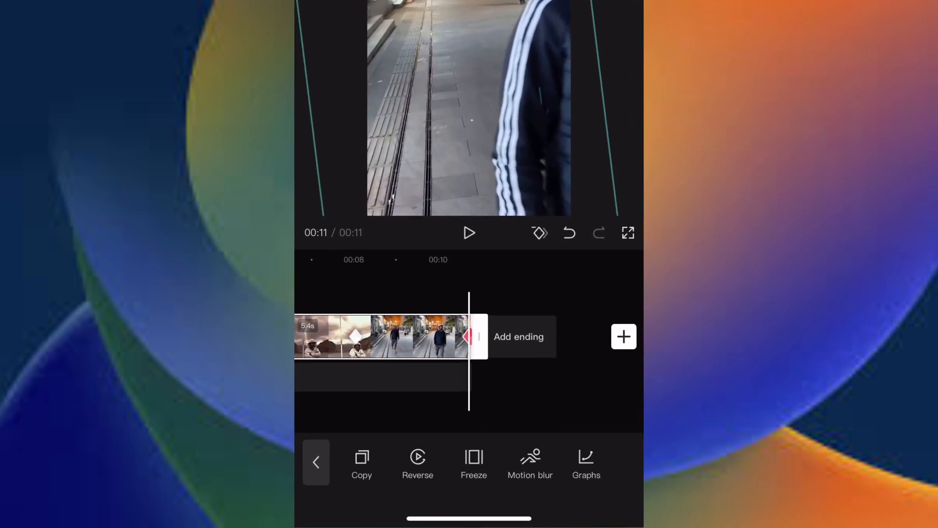
Apply a Custom speed graph to the second clip and open its editor.
{"action": "left_click", "coordinate": [586, 464]}
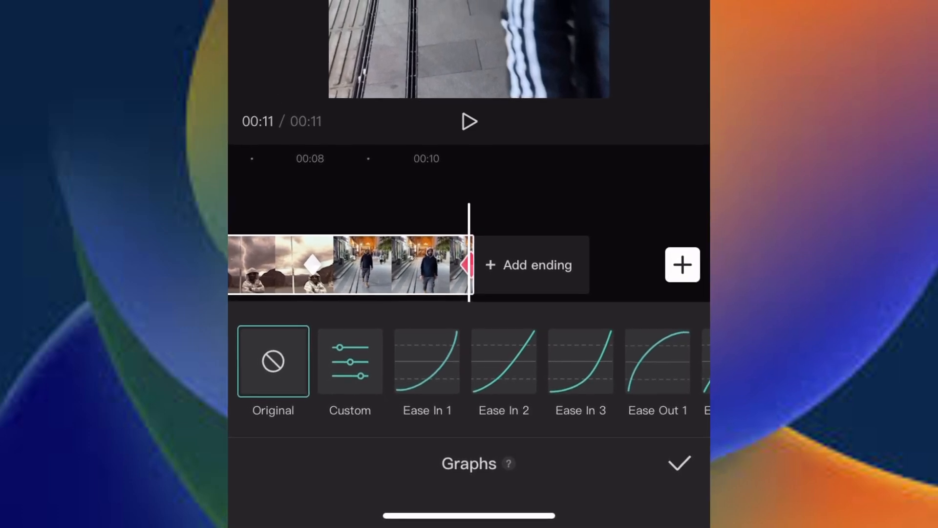
{"action": "left_click", "coordinate": [350, 361]}
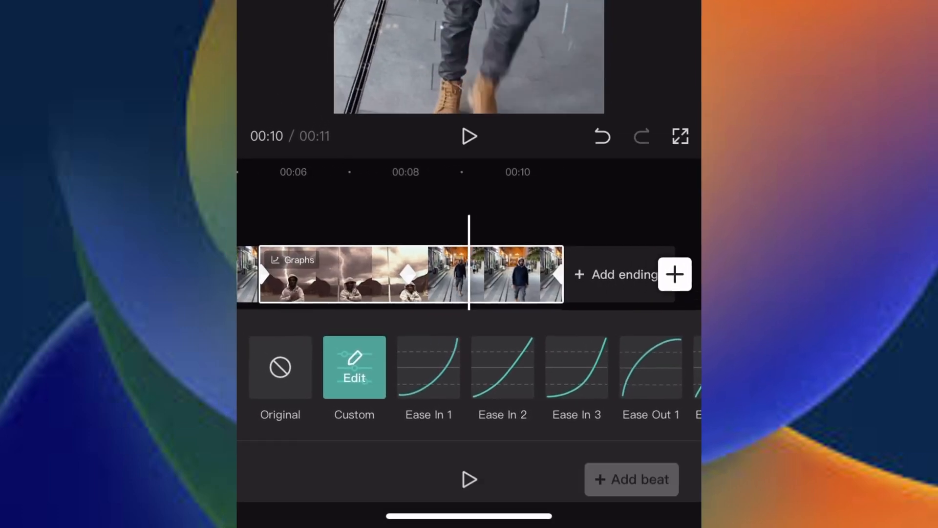
{"action": "left_click", "coordinate": [354, 367]}
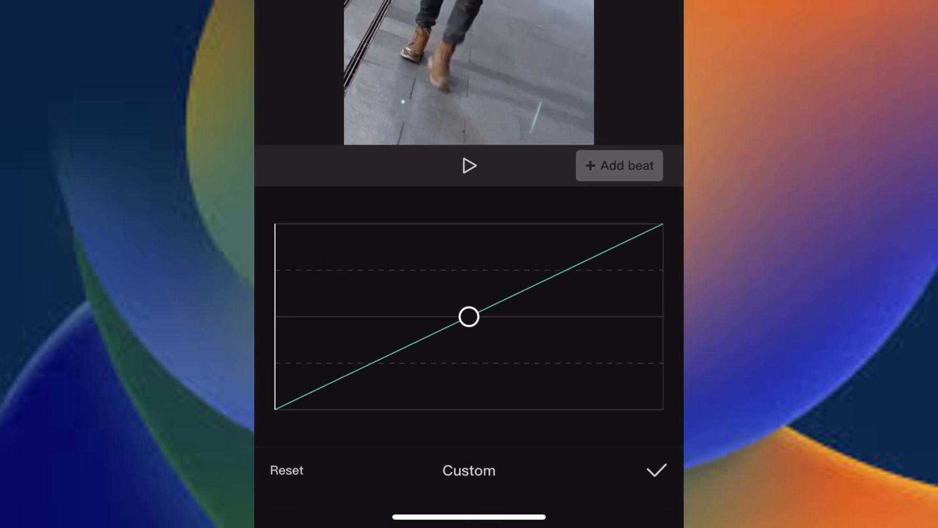
Add three beats to the straight custom curve, pulling one lower.
{"action": "left_click", "coordinate": [619, 165]}
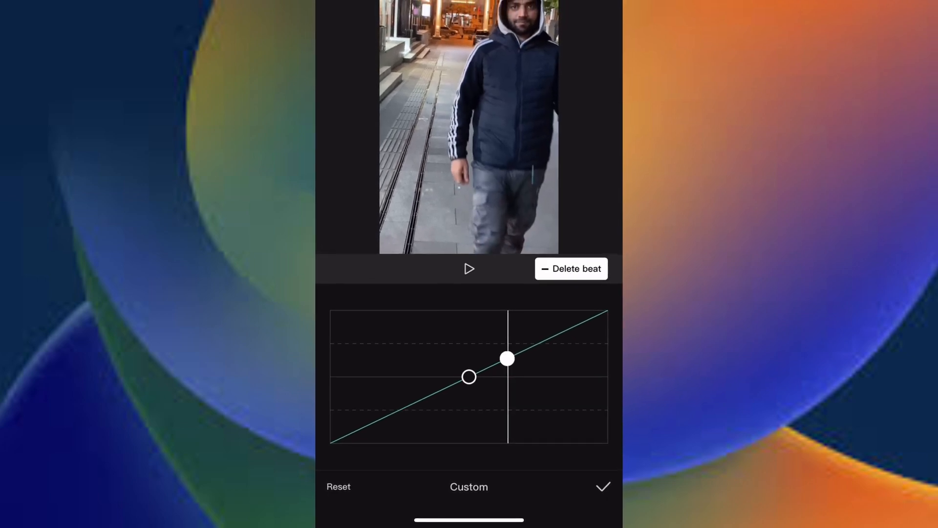
{"action": "left_click", "coordinate": [570, 268]}
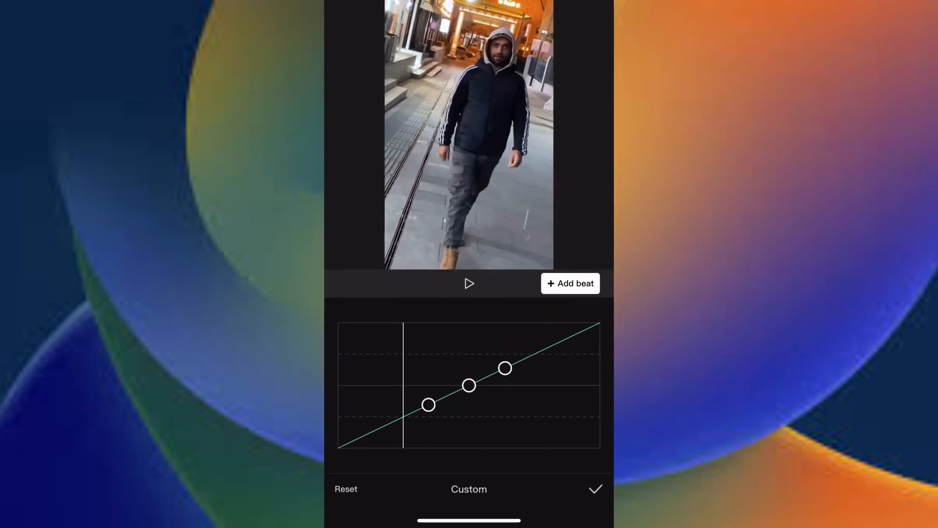
{"action": "left_click", "coordinate": [569, 283]}
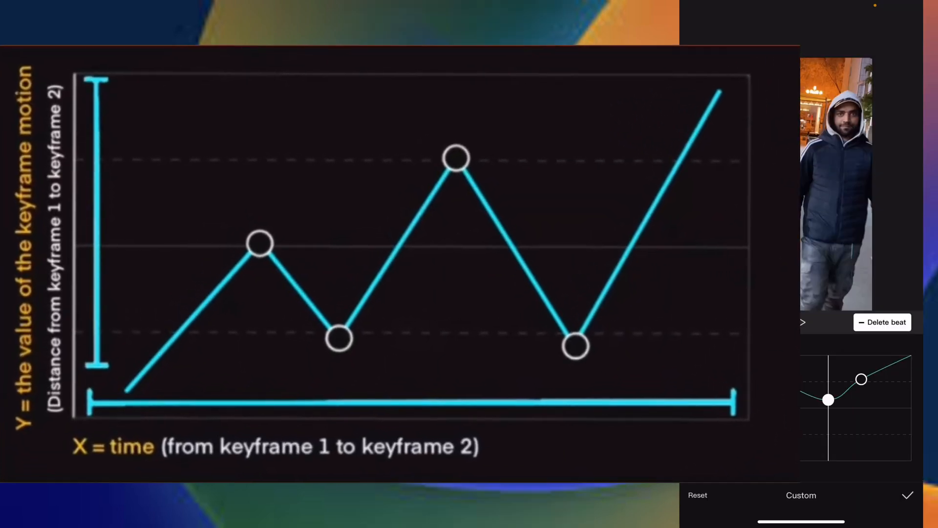
Shape the custom graph into an uneven nine-beat zigzag curve.
{"action": "left_click", "coordinate": [882, 322]}
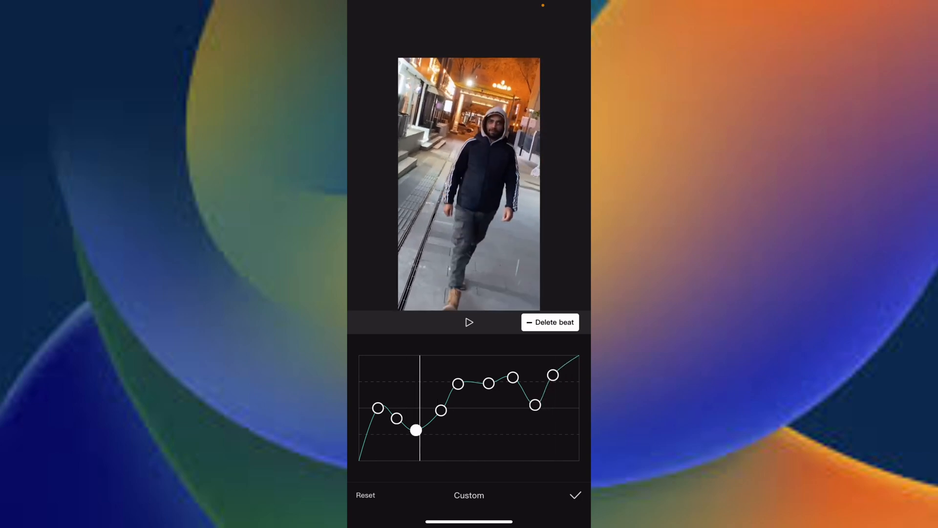
Preview and apply the nine-beat custom graph, then select that clip on the timeline.
{"action": "left_click", "coordinate": [549, 322]}
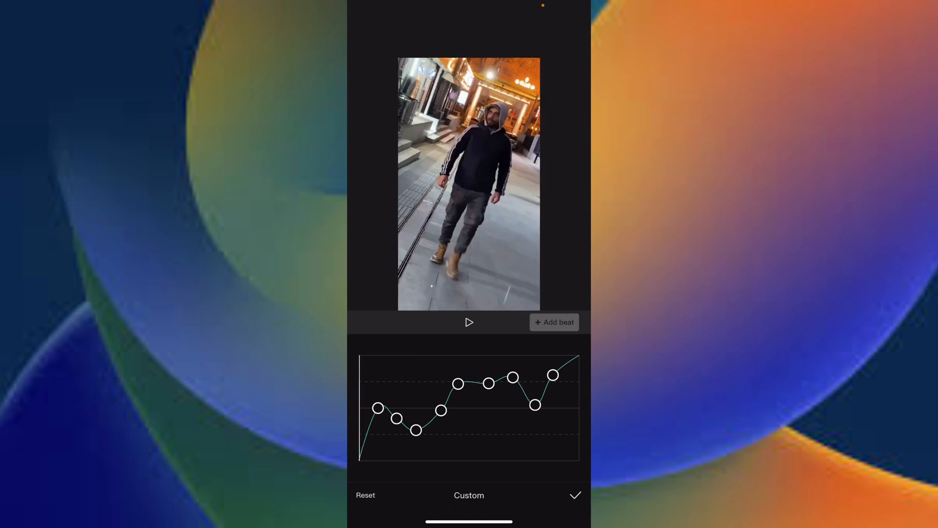
{"action": "left_click", "coordinate": [469, 322]}
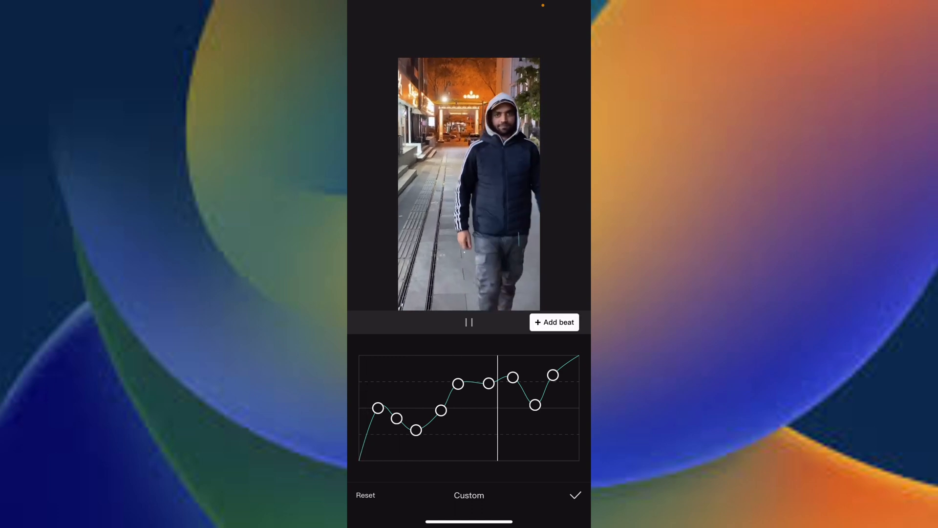
{"action": "left_click", "coordinate": [468, 322]}
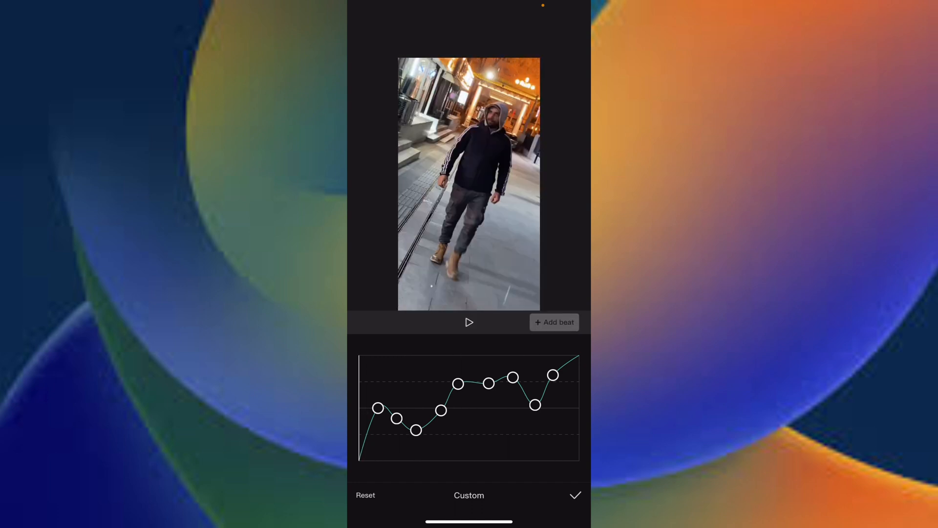
{"action": "left_click", "coordinate": [574, 495]}
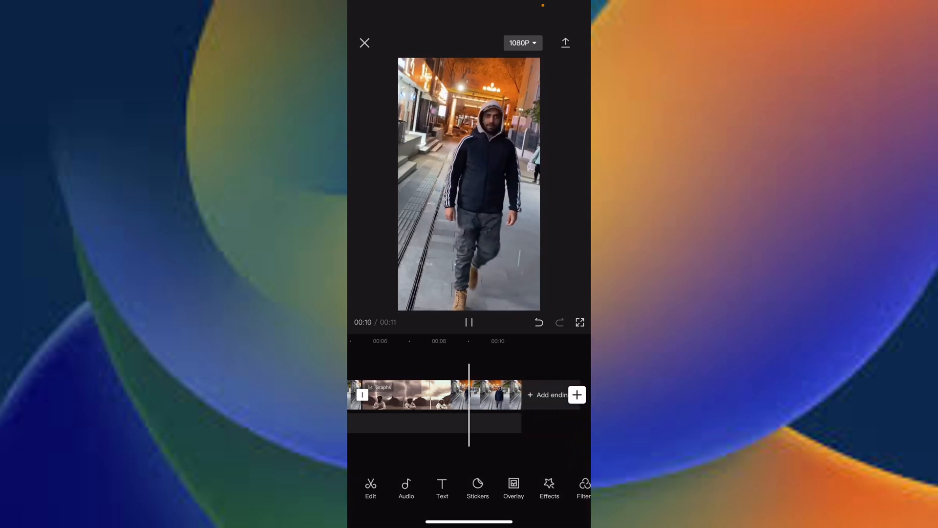
{"action": "left_click", "coordinate": [469, 322]}
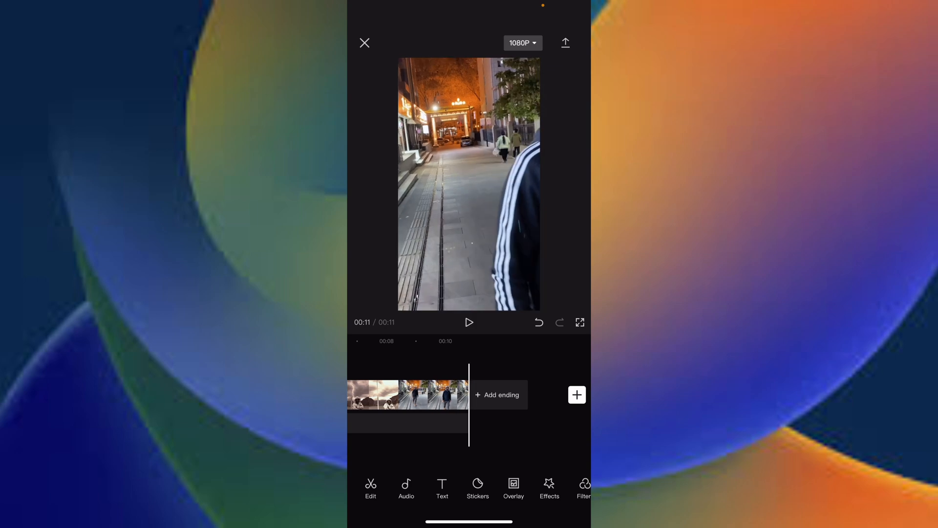
{"action": "left_click", "coordinate": [407, 394]}
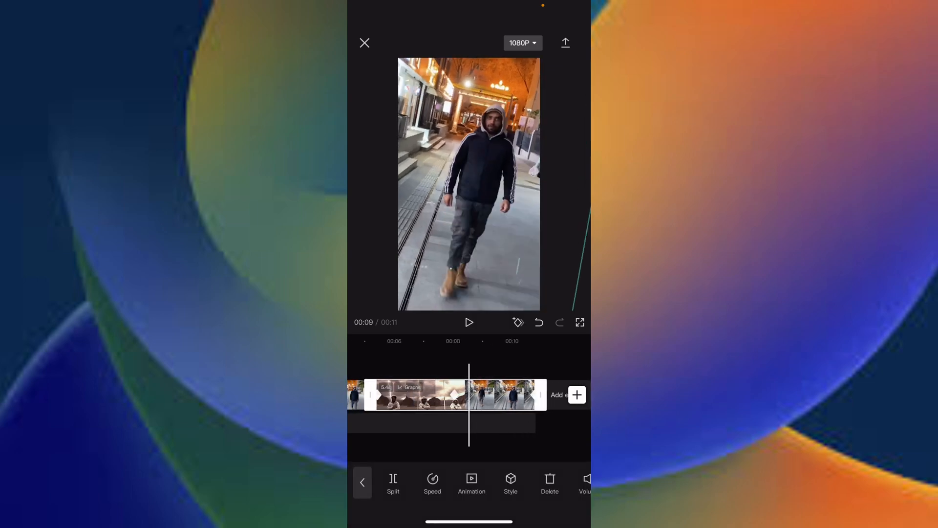